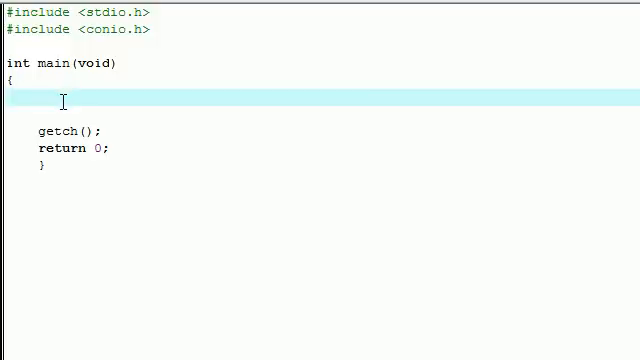
# Write the declaration int bucky[5]; on the empty line inside main's body.
pyautogui.click(38, 100)
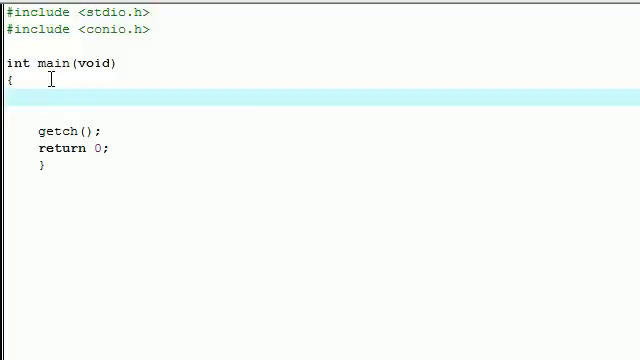
pyautogui.write('int')
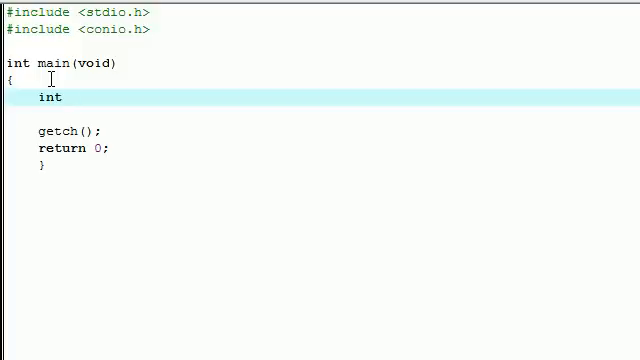
pyautogui.write('bucky')
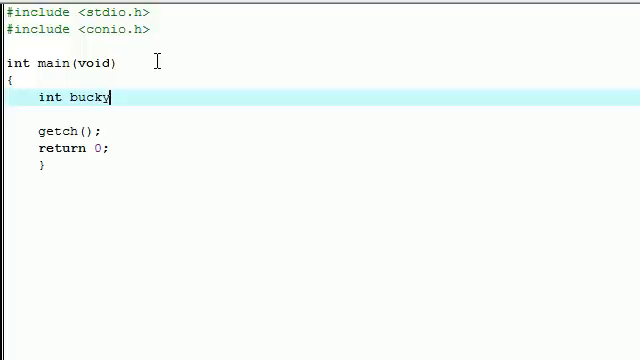
pyautogui.write('[]')
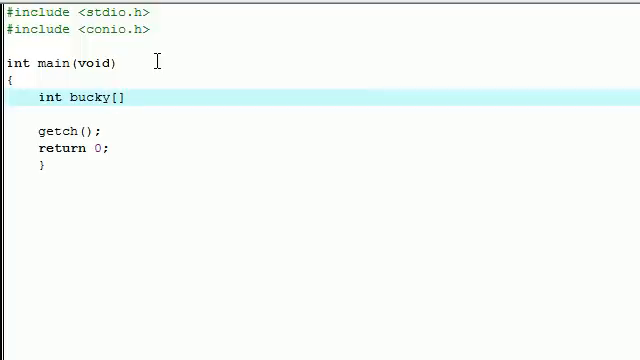
pyautogui.write(';')
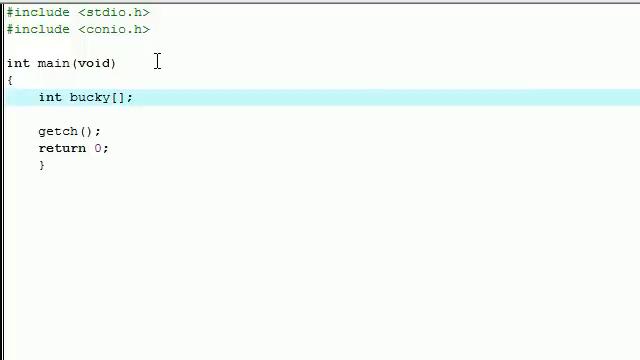
pyautogui.write('5')
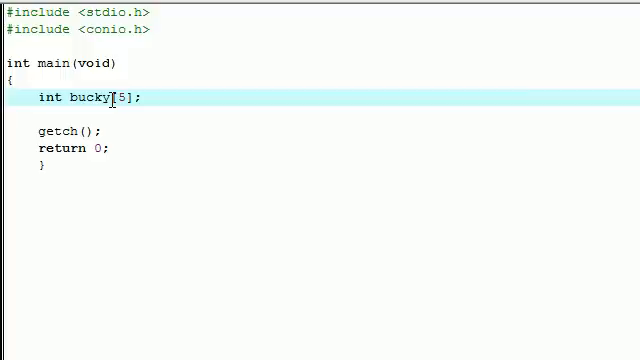
pyautogui.doubleClick(86, 96)
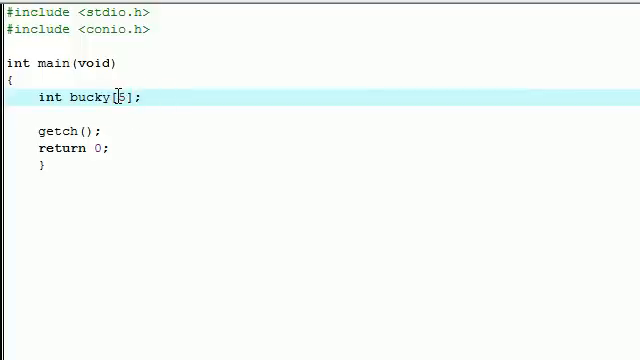
pyautogui.doubleClick(122, 96)
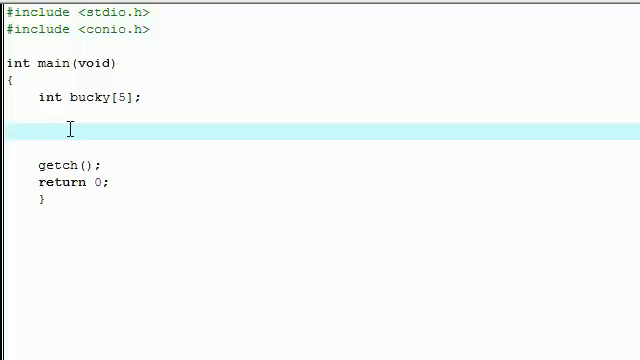
pyautogui.click(36, 128)
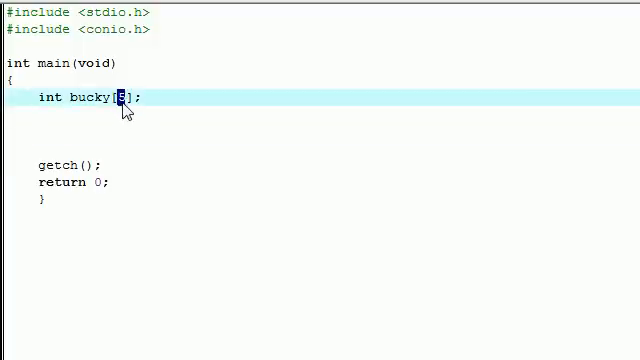
pyautogui.click(56, 132)
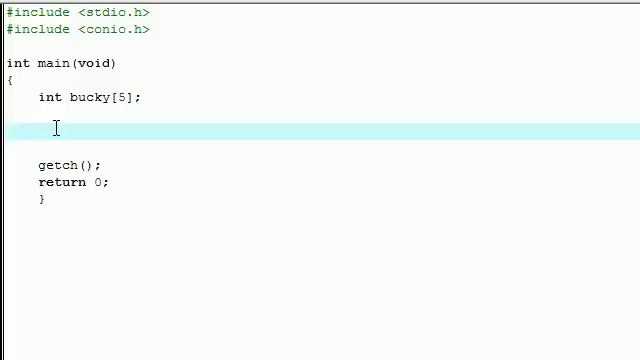
# Add the assignments bucky[0]=16; and bucky[1]=21; under the declaration.
pyautogui.write('bucky')
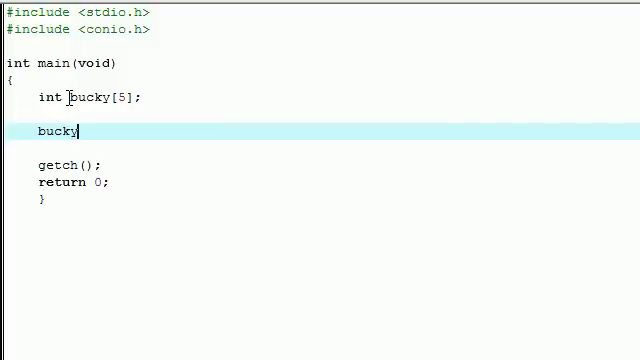
pyautogui.write('[]')
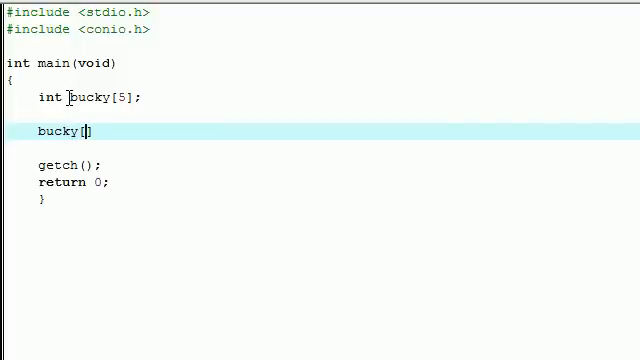
pyautogui.write('0')
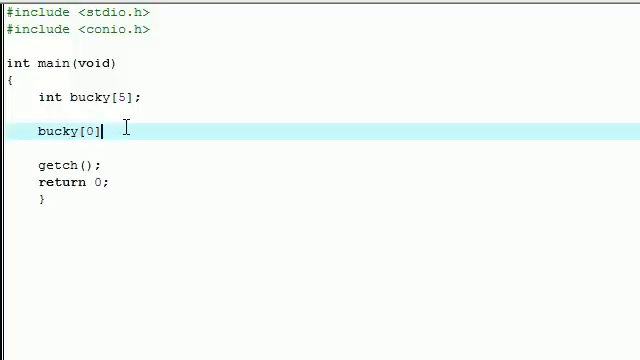
pyautogui.write('=')
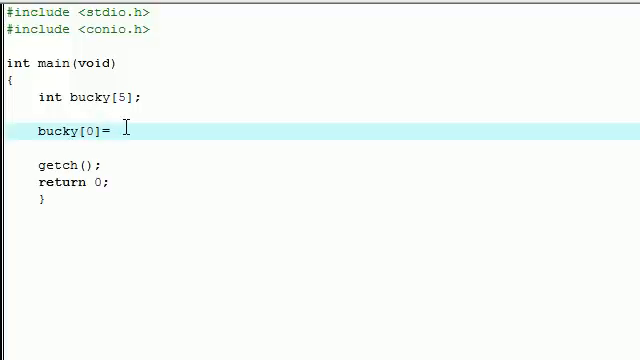
pyautogui.write('16;')
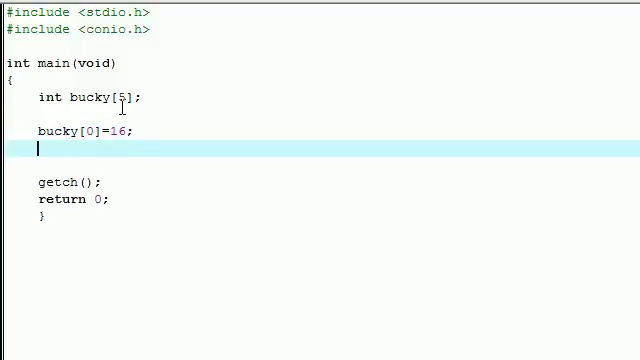
pyautogui.write('bucky[]')
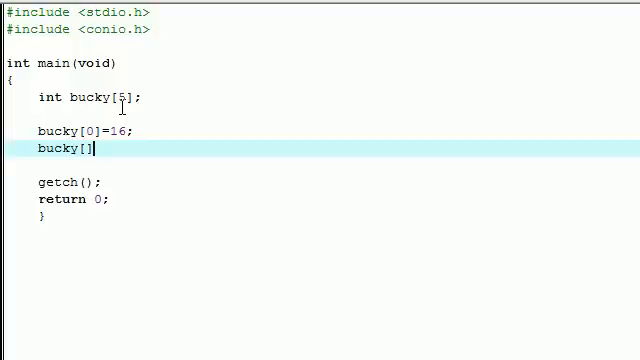
pyautogui.write('1]=')
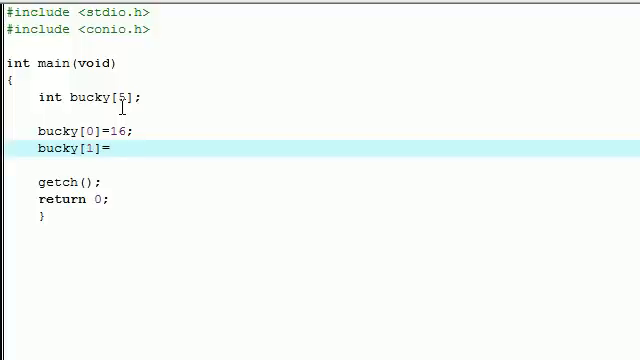
pyautogui.write('21;')
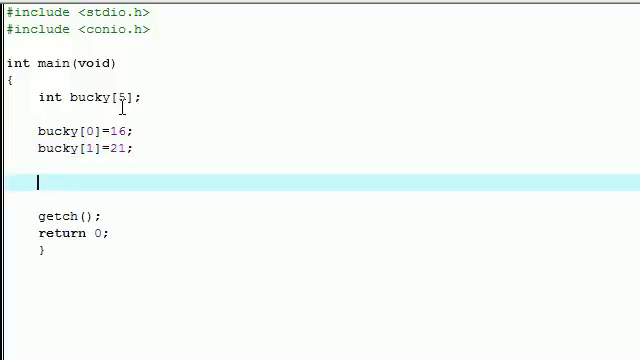
# Add printf("%d\n",bucky[0]); and compile-and-run with F9 to see the output.
pyautogui.write('printf()')
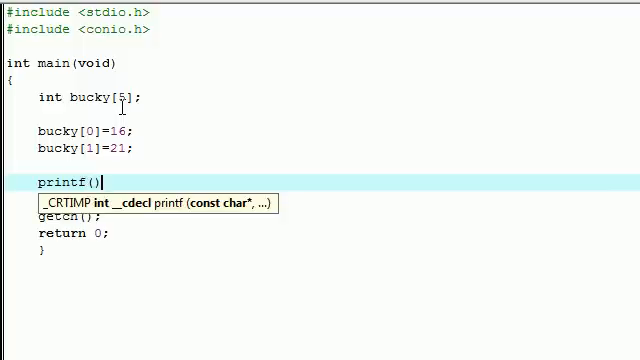
pyautogui.write('"";')
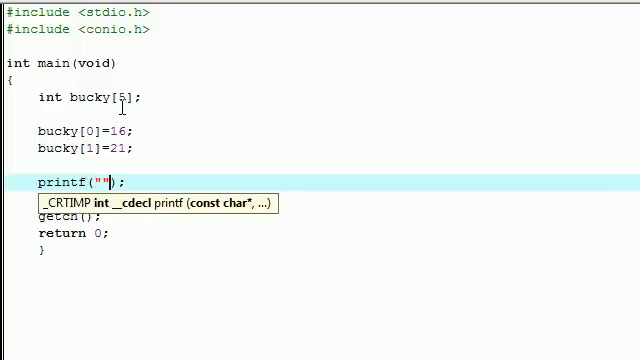
pyautogui.write('%d')
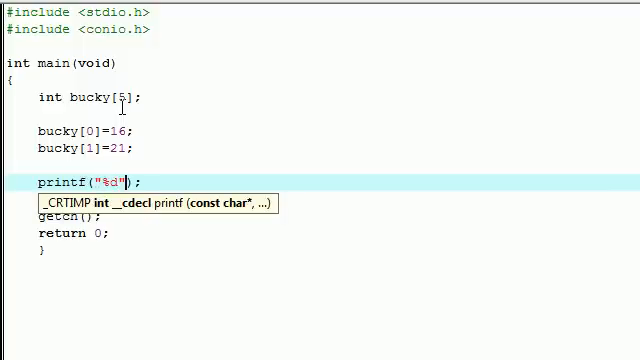
pyautogui.write('\\n')
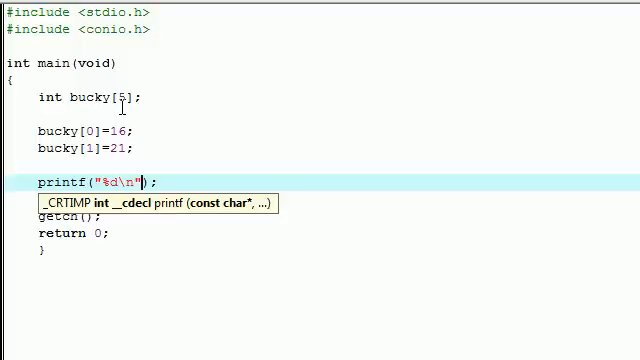
pyautogui.write(',')
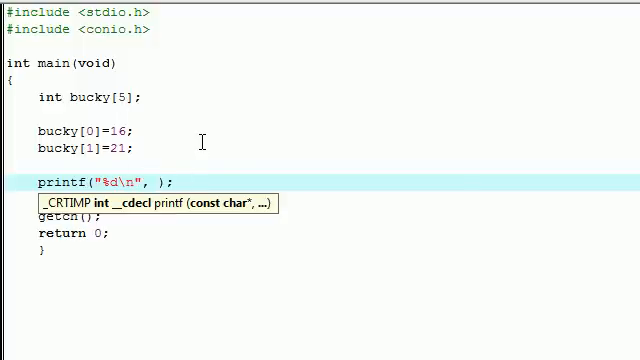
pyautogui.write('bucky[]')
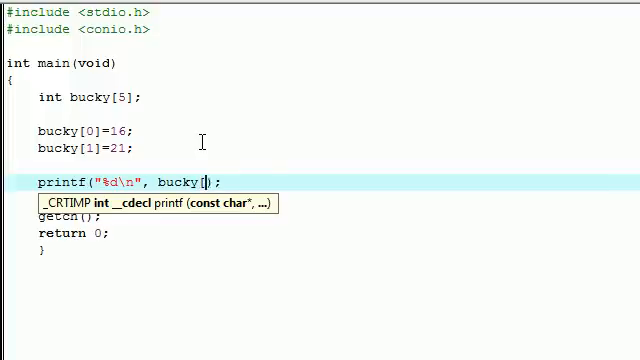
pyautogui.write('0')
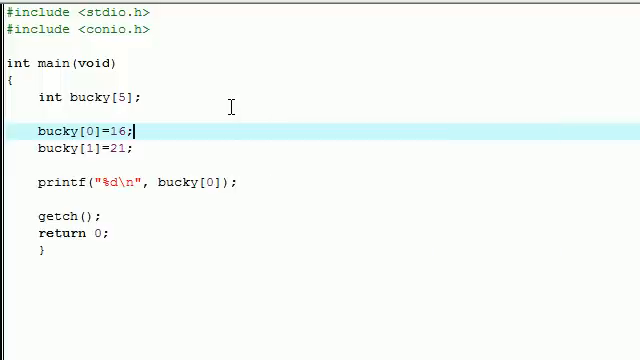
pyautogui.press('F9')
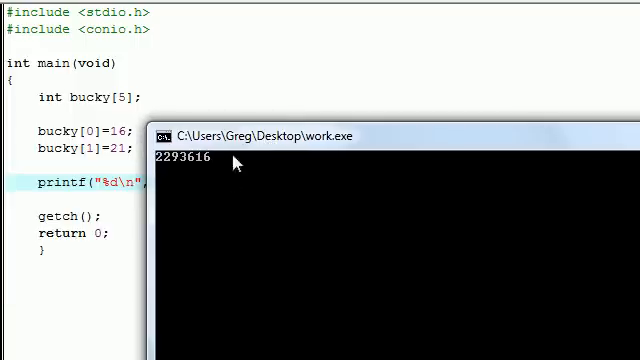
pyautogui.moveTo(184, 164)
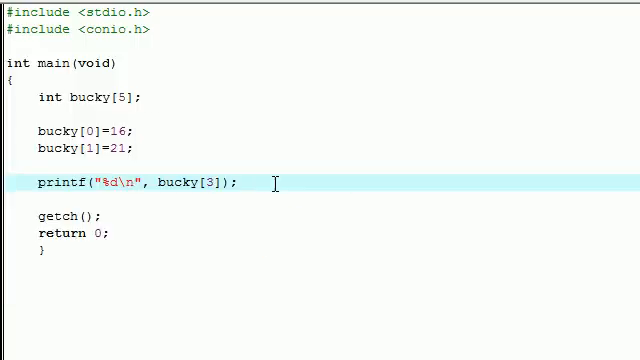
# Clear the printf index and delete the two bucky assignment lines.
pyautogui.doubleClick(204, 184)
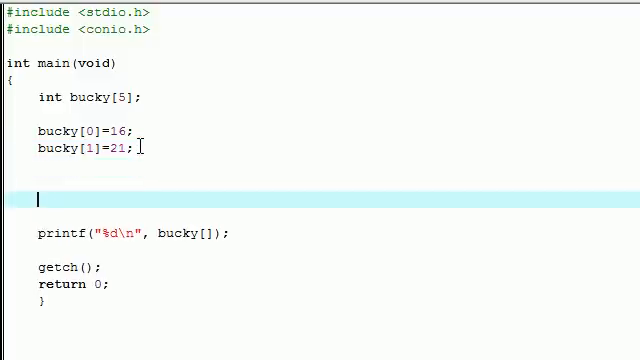
pyautogui.press('Backspace')
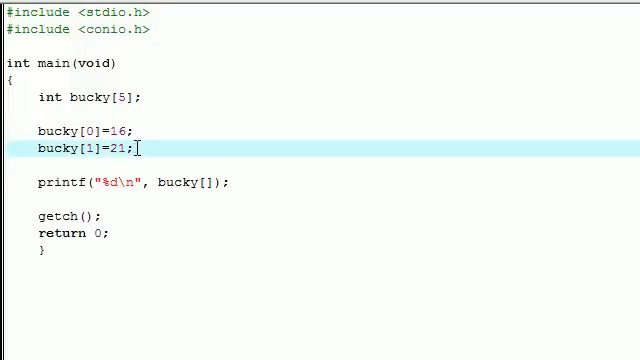
pyautogui.moveTo(40, 130); pyautogui.dragTo(140, 148)
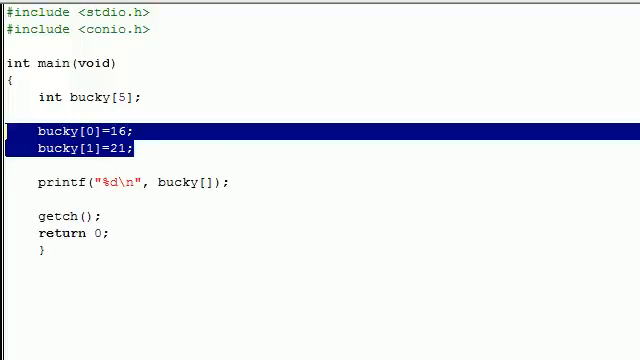
pyautogui.press('Delete')
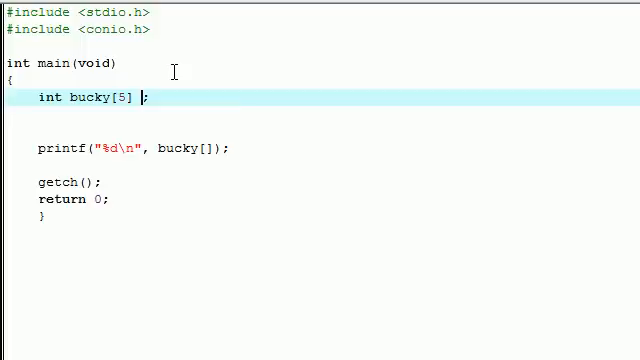
pyautogui.press('BackSpace')
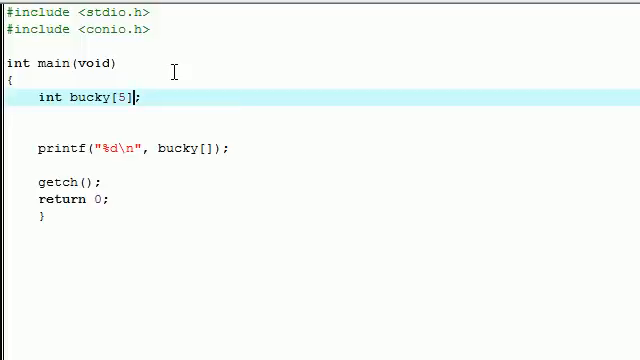
# Initialise the declaration in place as int bucky[5]={21,13,435,56,7};.
pyautogui.write('=')
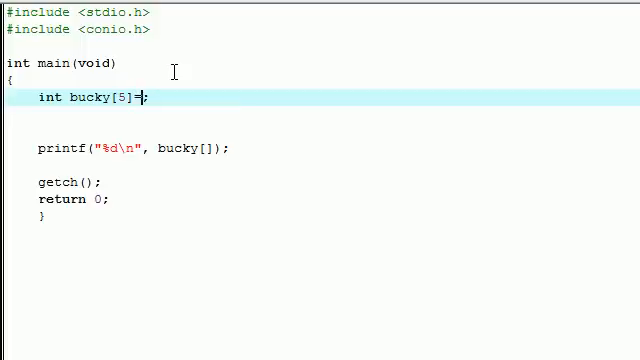
pyautogui.write('{}')
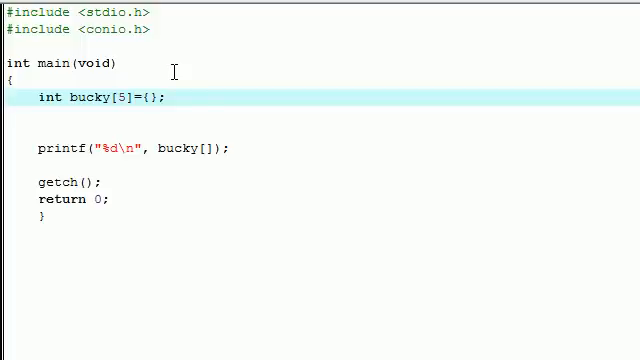
pyautogui.write('21')
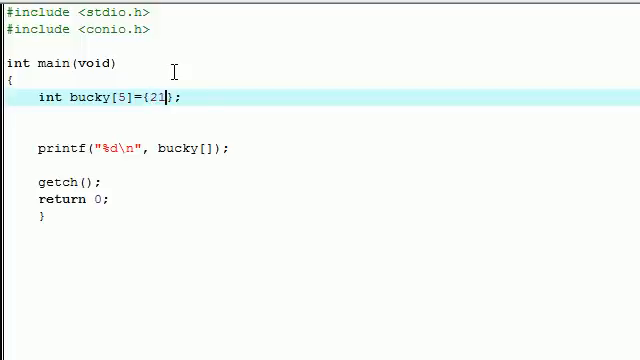
pyautogui.write(',13,43')
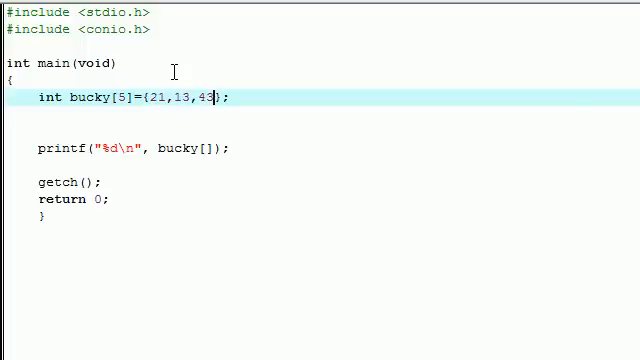
pyautogui.write('5,56')
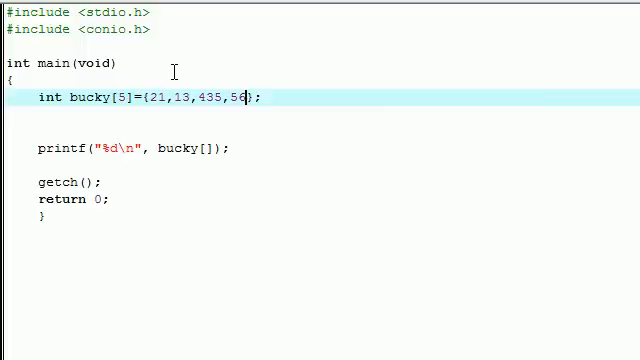
pyautogui.write(',7')
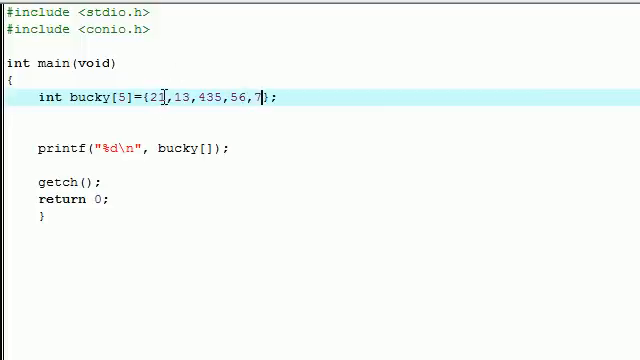
pyautogui.write('1')
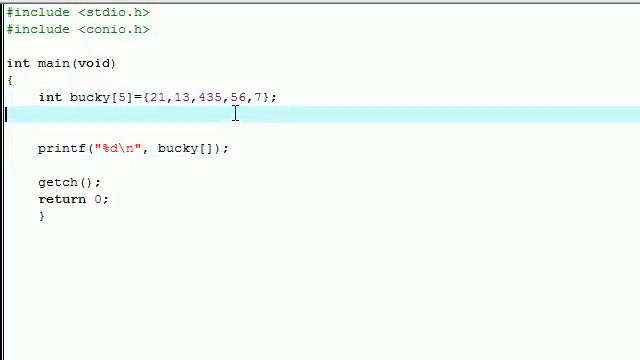
# Make the printf call read bucky[3] and select the declaration's size 5.
pyautogui.write('3')
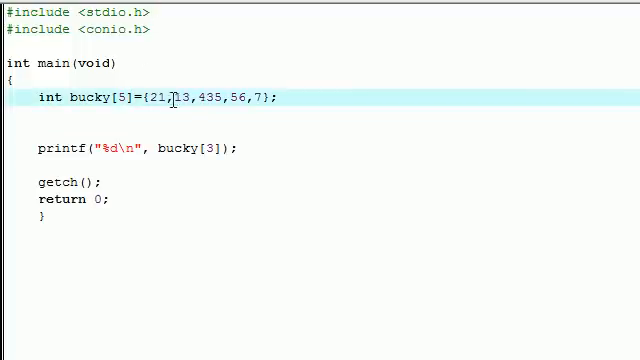
pyautogui.moveTo(150, 96); pyautogui.dragTo(264, 96)
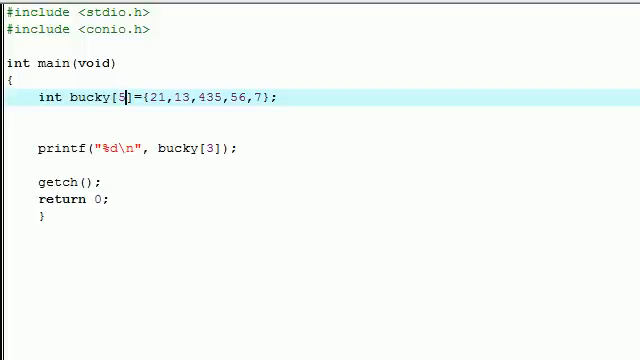
# Drop the explicit size and extend the list to {21,13,435,56,7,54,54,32,21}.
pyautogui.press('Backspace')
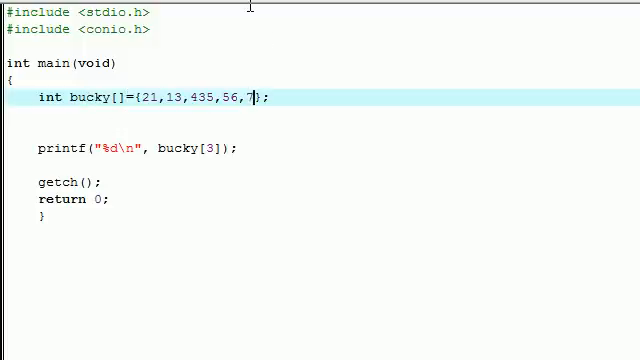
pyautogui.write(',54,54')
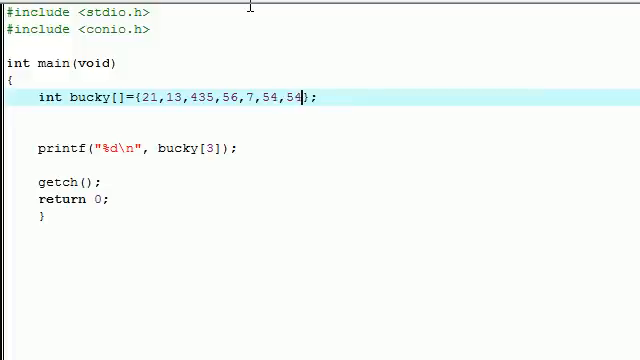
pyautogui.write(',32,21')
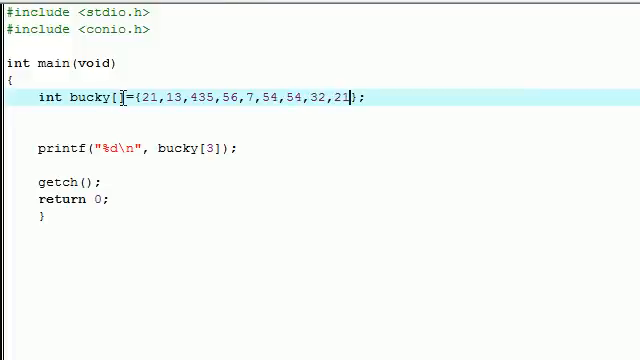
pyautogui.moveTo(38, 96); pyautogui.dragTo(120, 96)
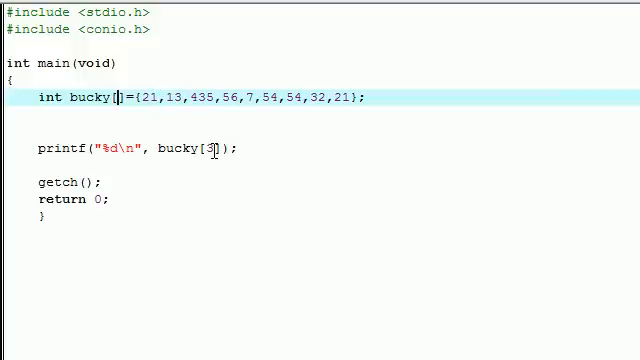
pyautogui.click(212, 148)
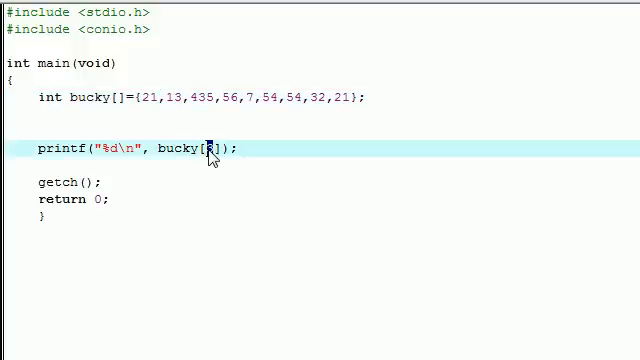